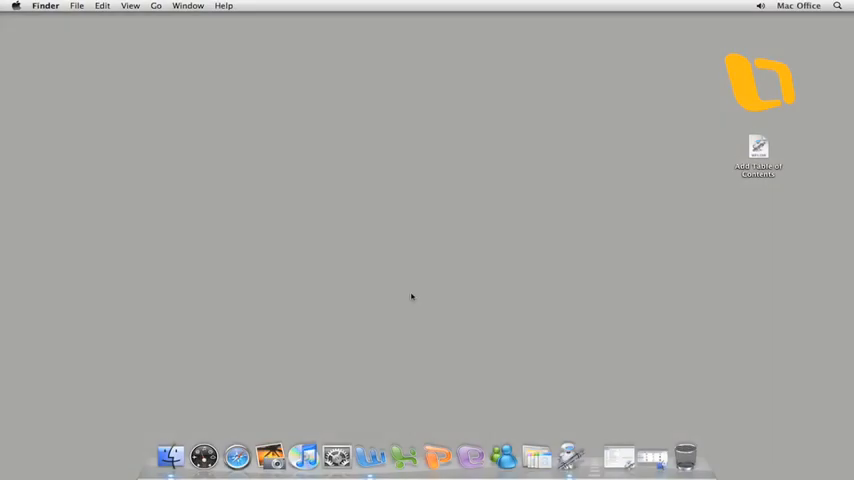
mouse_move(370, 456)
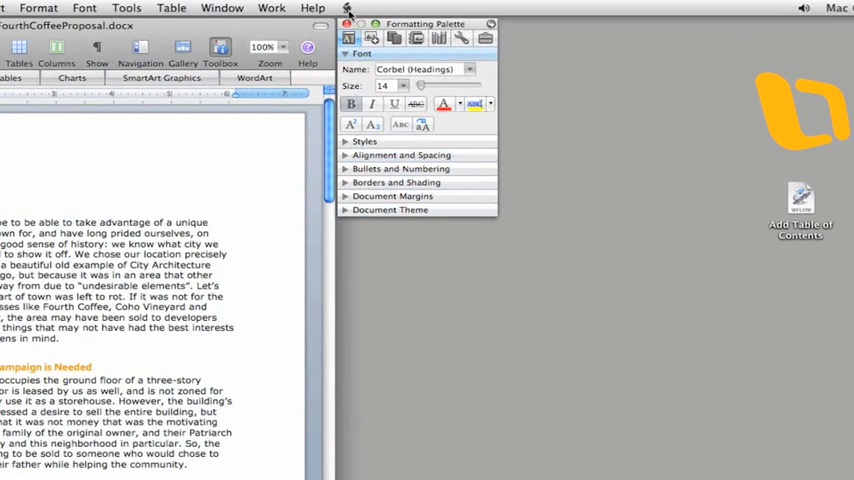
Step: Start the sample workflow that adds password protection and a watermark from the Script menu
click(348, 8)
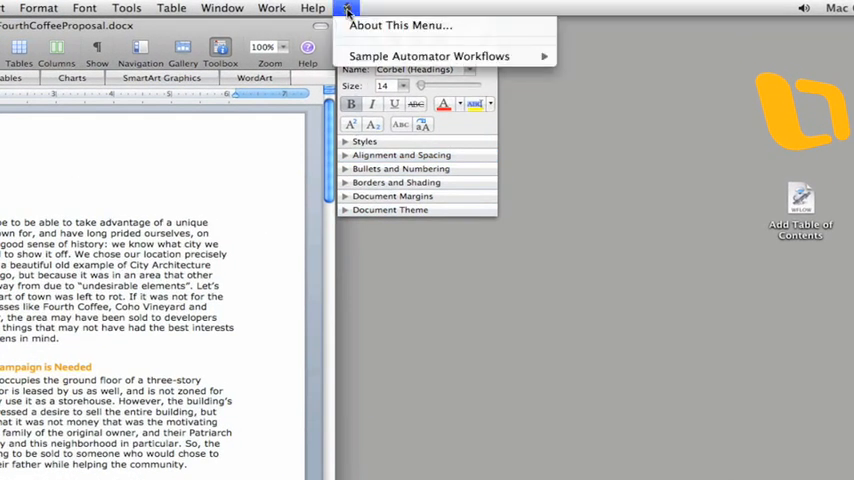
mouse_move(428, 56)
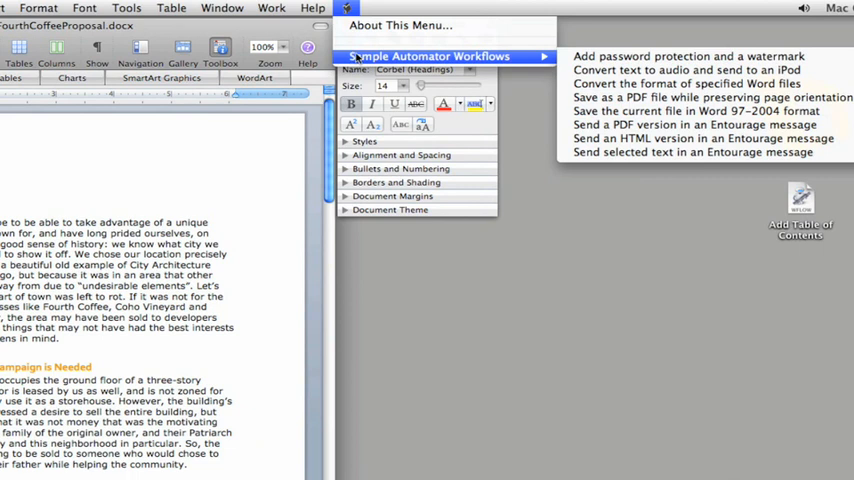
mouse_move(500, 60)
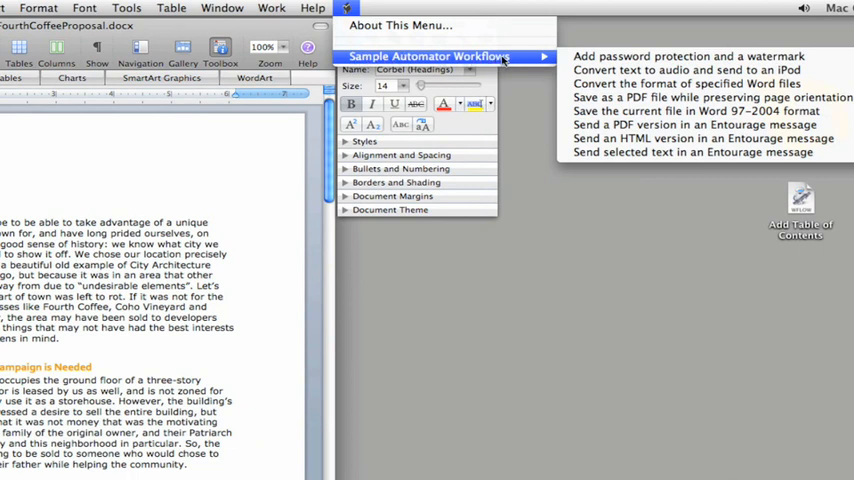
mouse_move(512, 60)
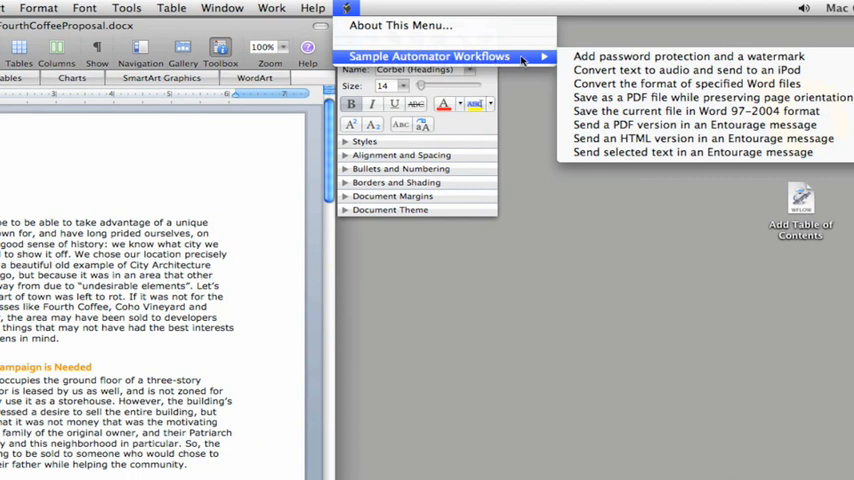
mouse_move(700, 96)
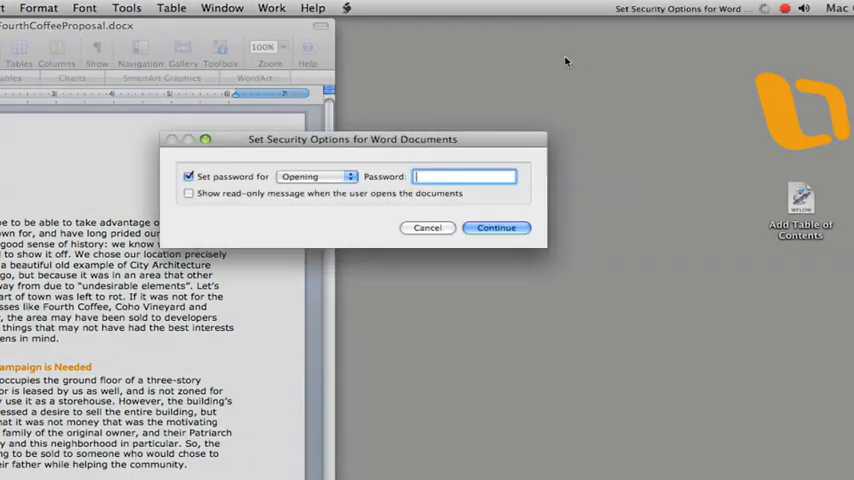
text(password)
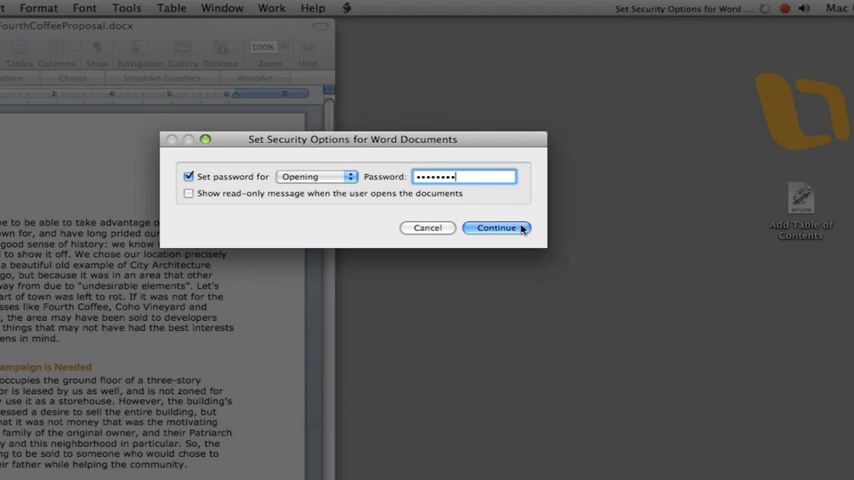
click(496, 228)
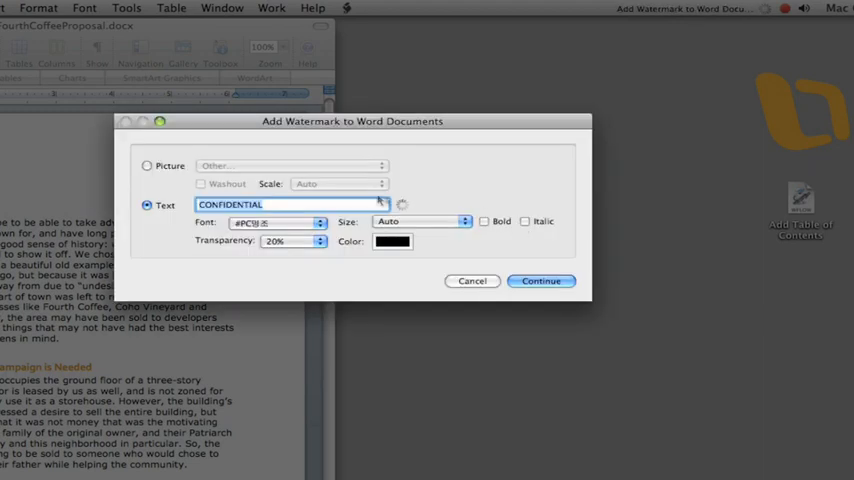
click(278, 222)
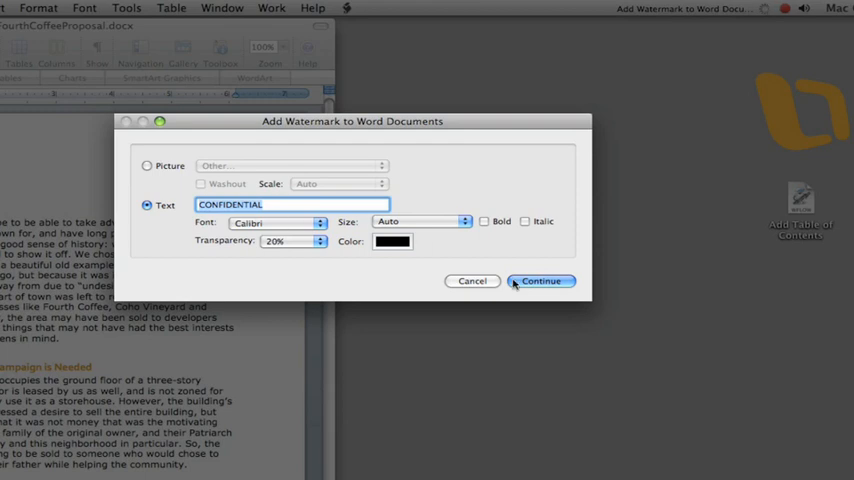
click(540, 280)
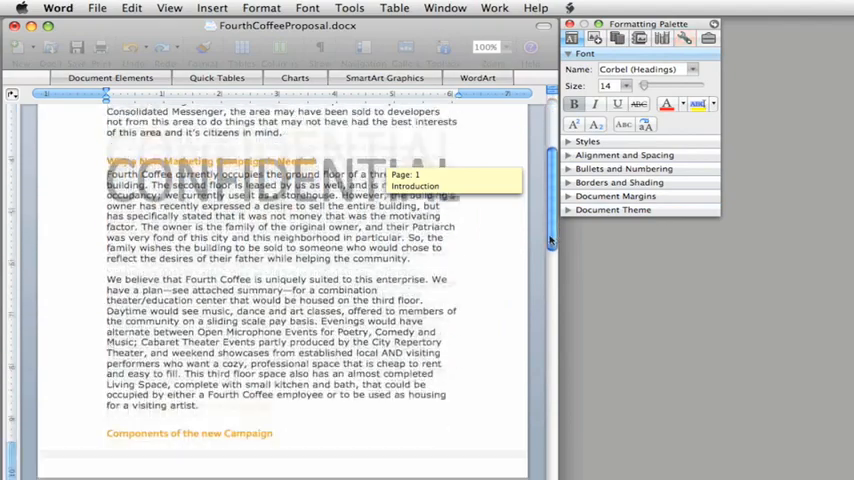
Step: Review the watermarked proposal, hide Word, and launch Automator from the Applications folder
scroll(down, 3)
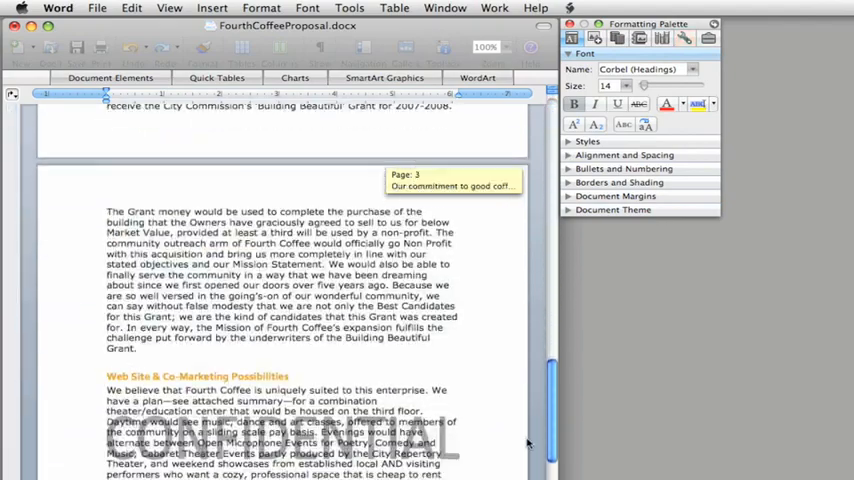
scroll(up, 3)
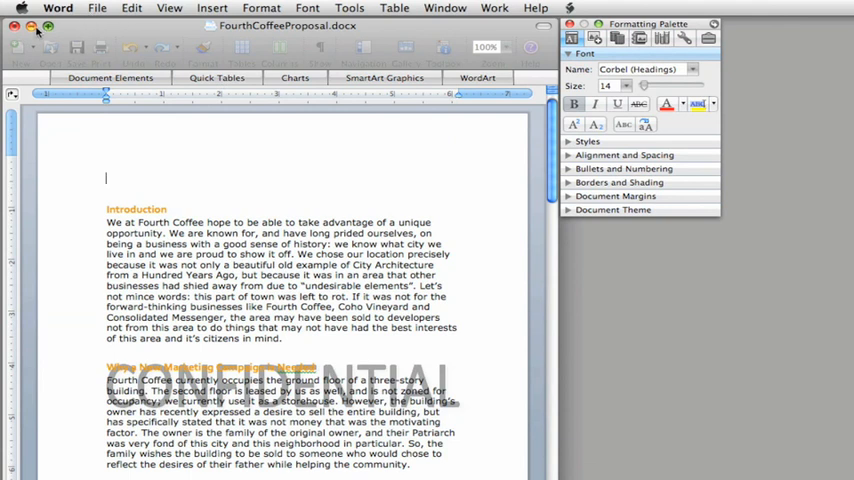
click(30, 28)
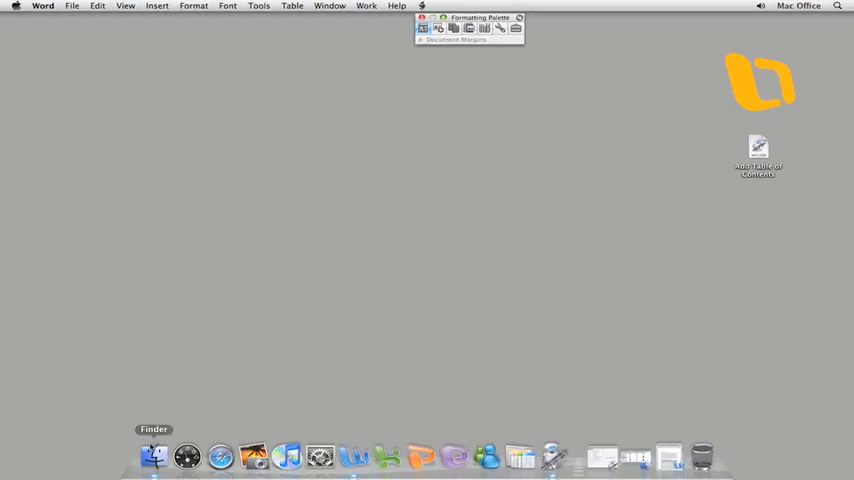
click(154, 456)
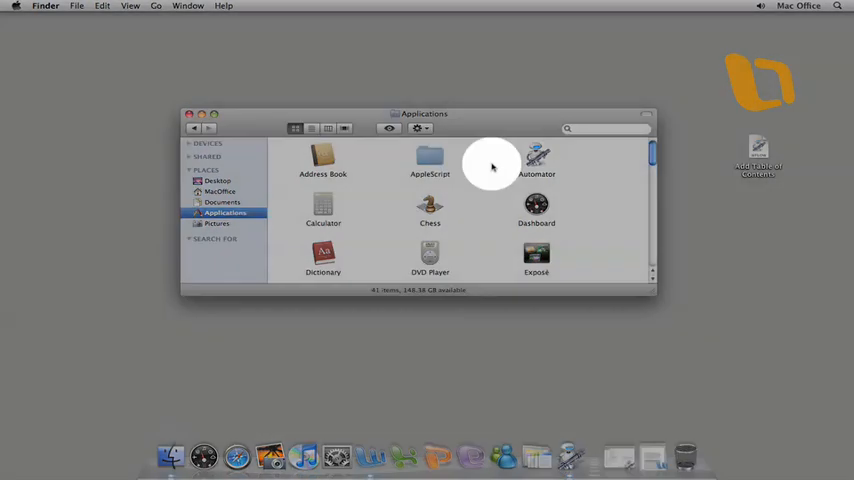
double_click(536, 160)
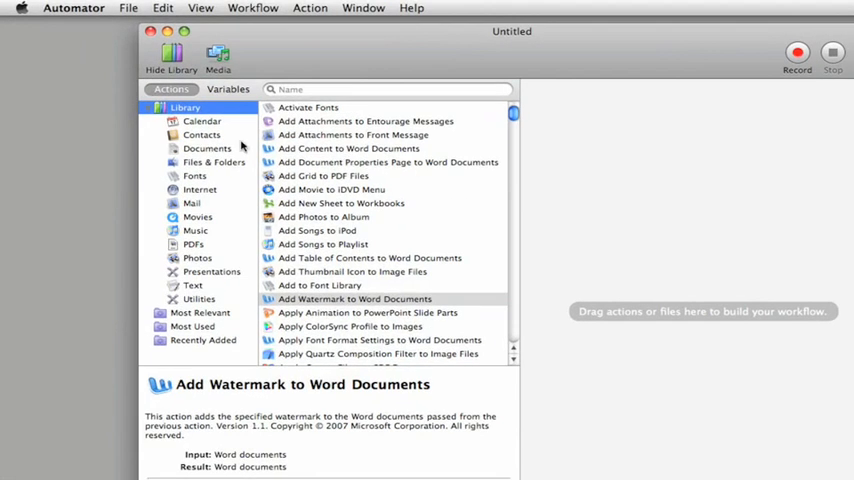
Step: Browse the Documents actions, including Add Watermark to Word Documents, then close the untitled workflow
click(206, 148)
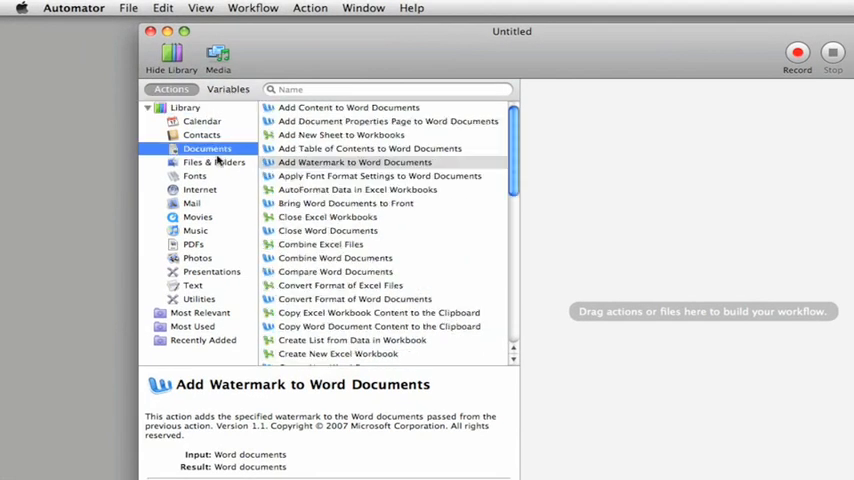
click(354, 162)
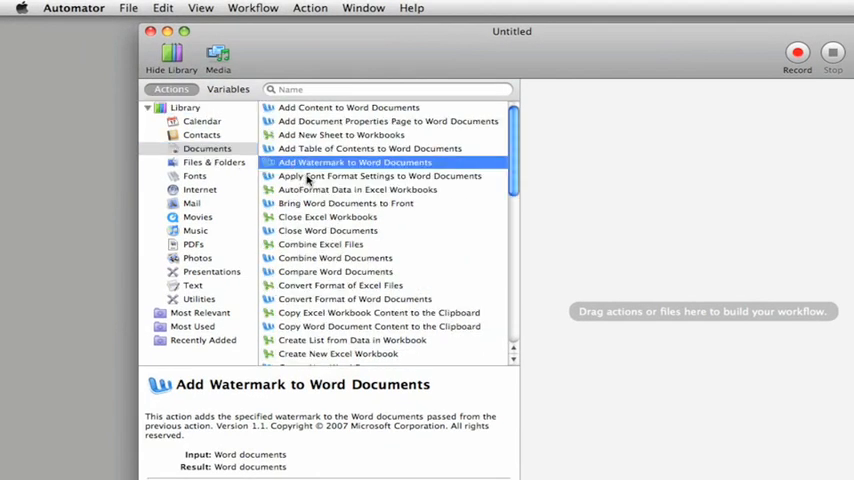
click(356, 188)
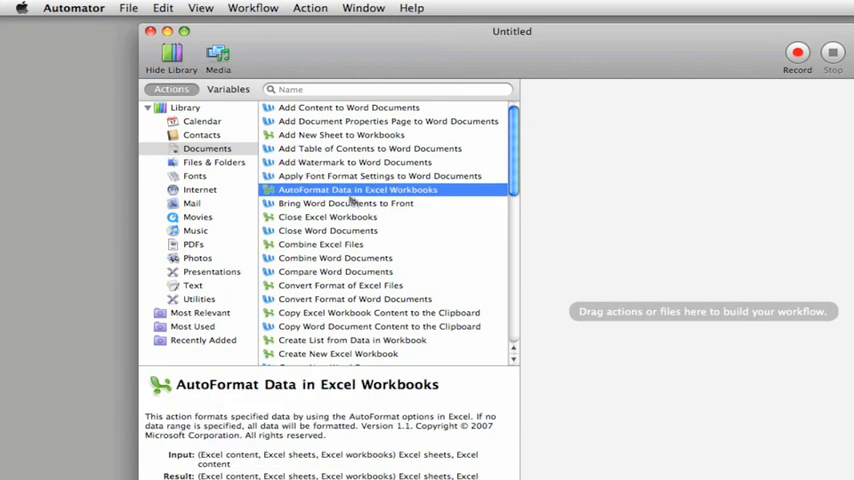
click(328, 216)
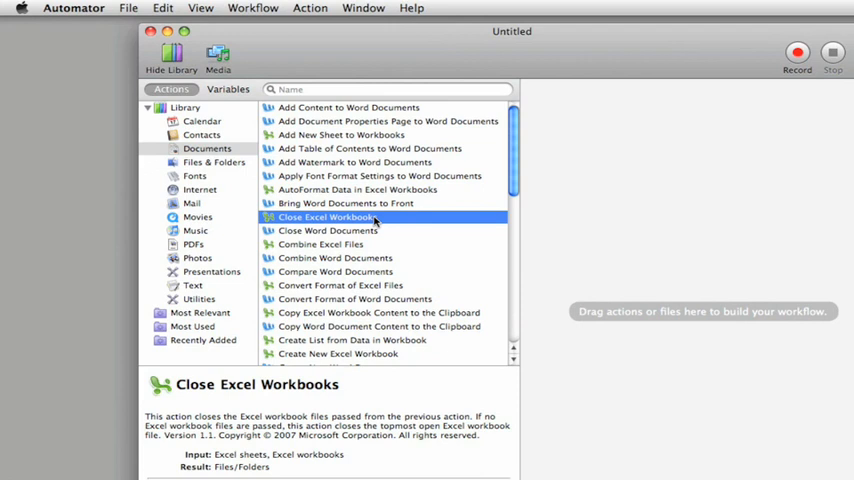
mouse_move(438, 120)
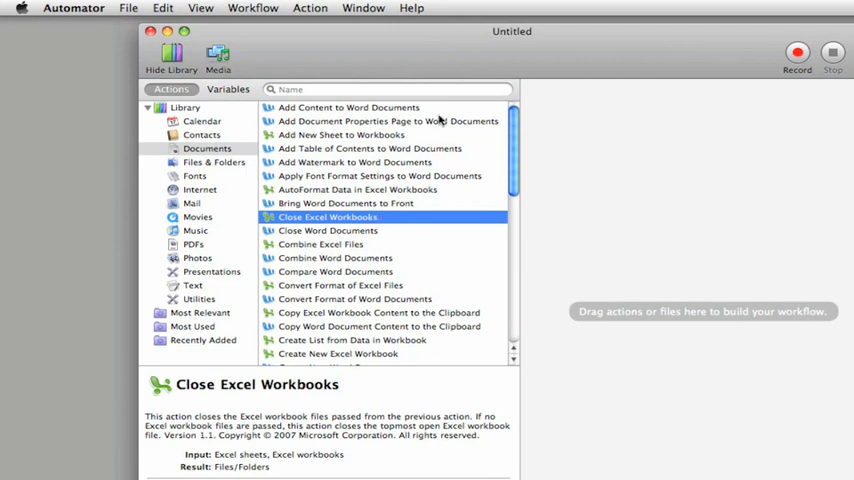
click(412, 8)
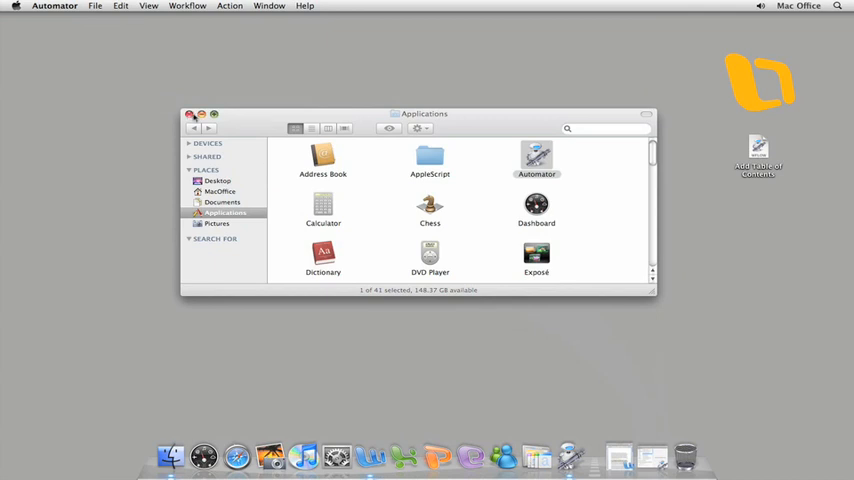
Step: Relaunch Word from the Dock and open its Script Menu Items folder via About This Menu
click(188, 114)
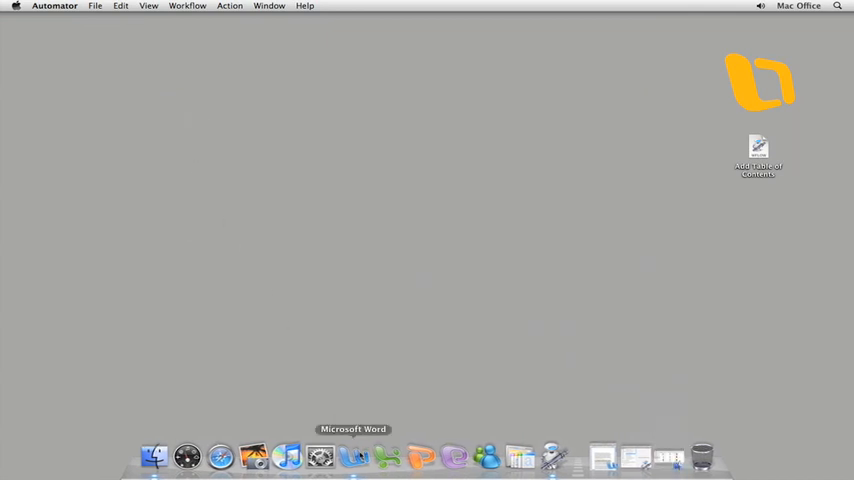
click(352, 456)
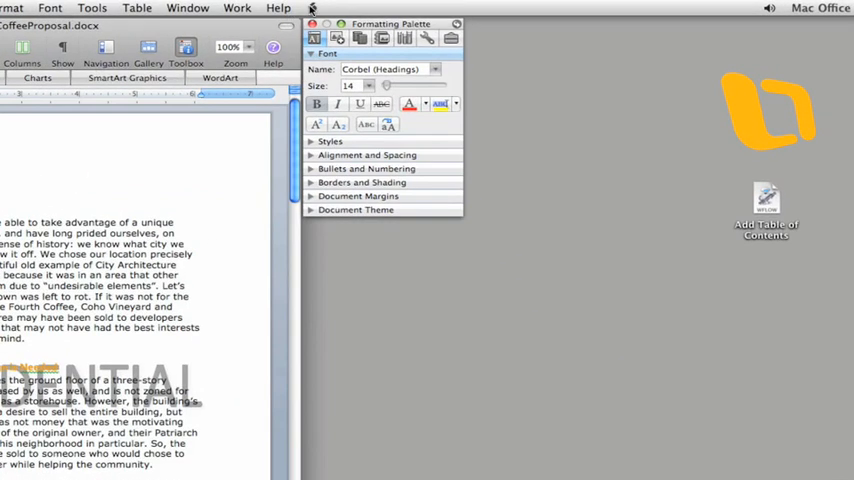
click(312, 8)
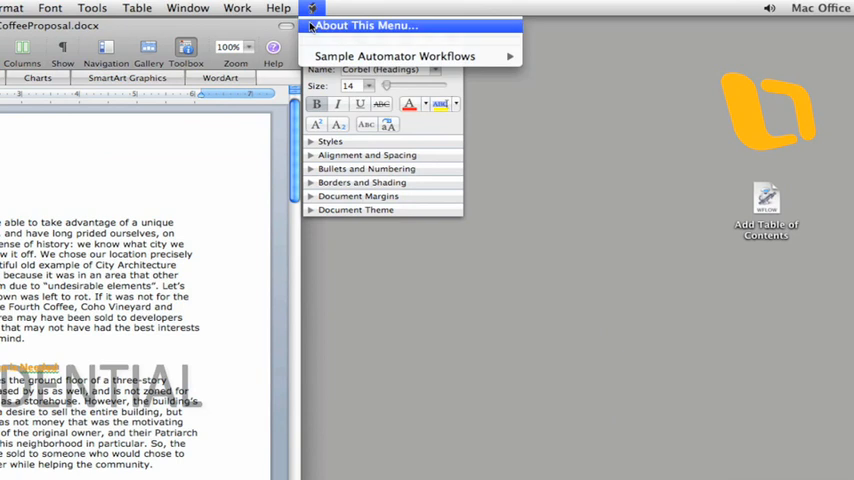
click(364, 24)
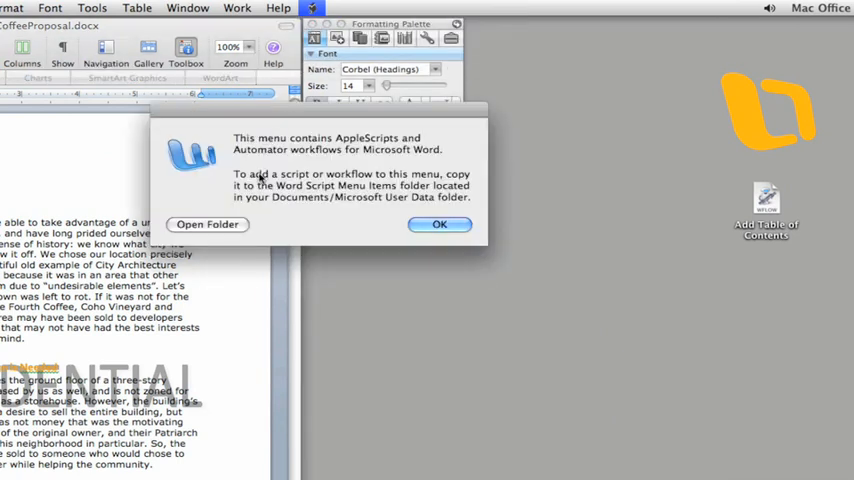
click(208, 224)
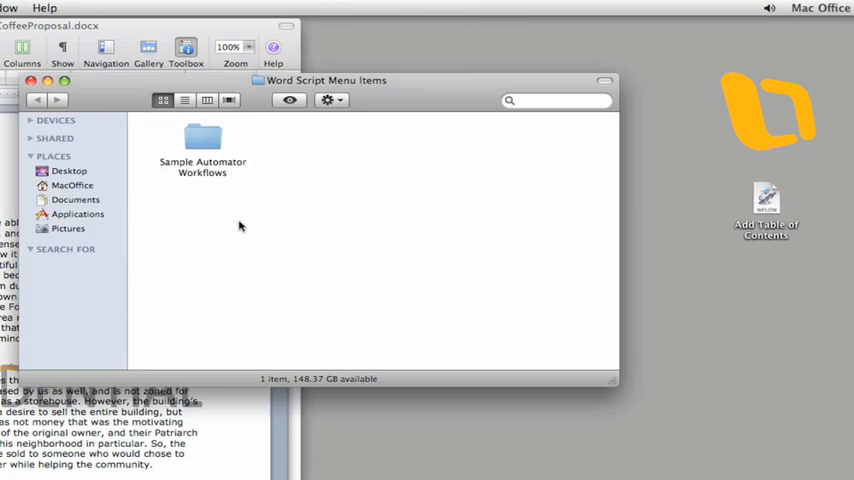
mouse_move(744, 204)
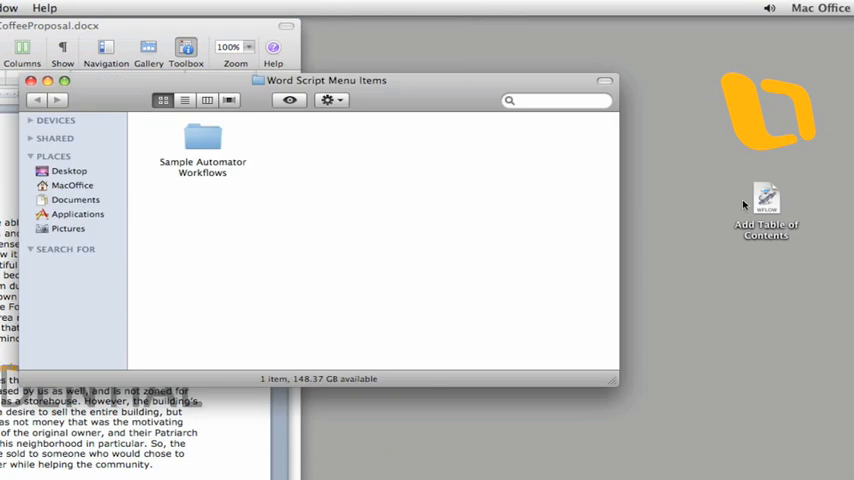
Step: Copy the Add Table of Contents workflow from the desktop into Word's Script Menu Items folder
drag(766, 204, 308, 204)
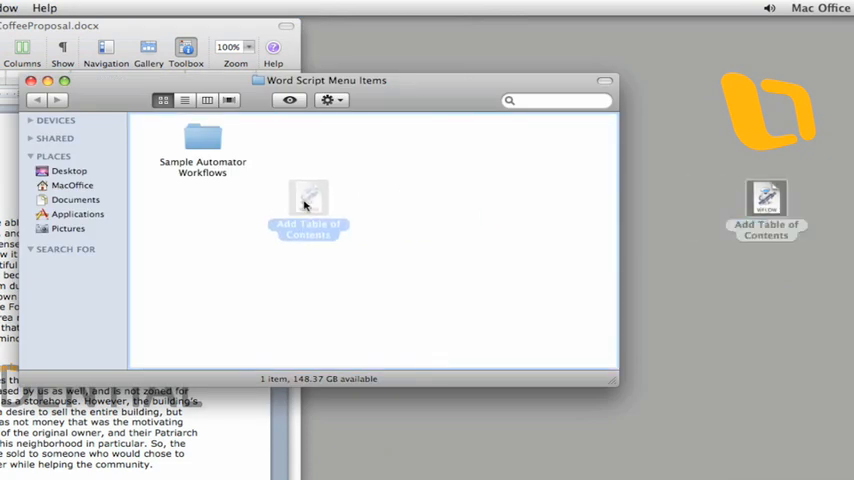
click(308, 200)
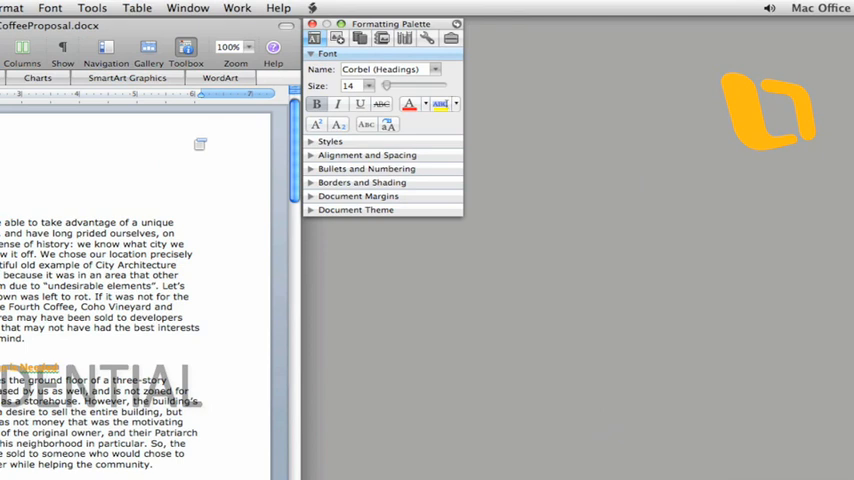
Step: Run Add Table of Contents and review the inserted contents from Introduction to Web Site & Co-Marketing Possibilities
click(314, 8)
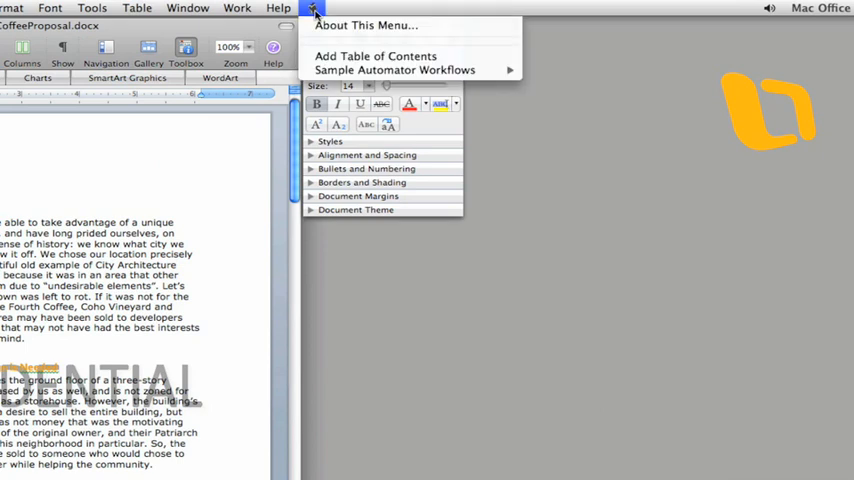
mouse_move(376, 56)
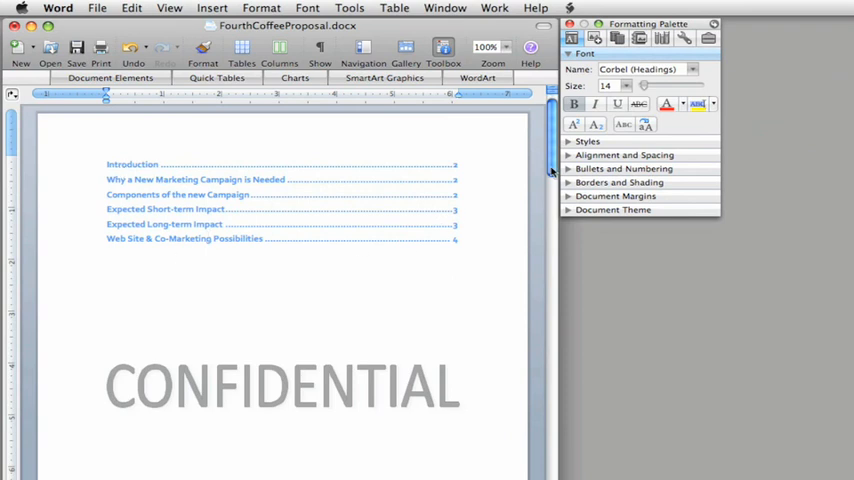
scroll(down, 3)
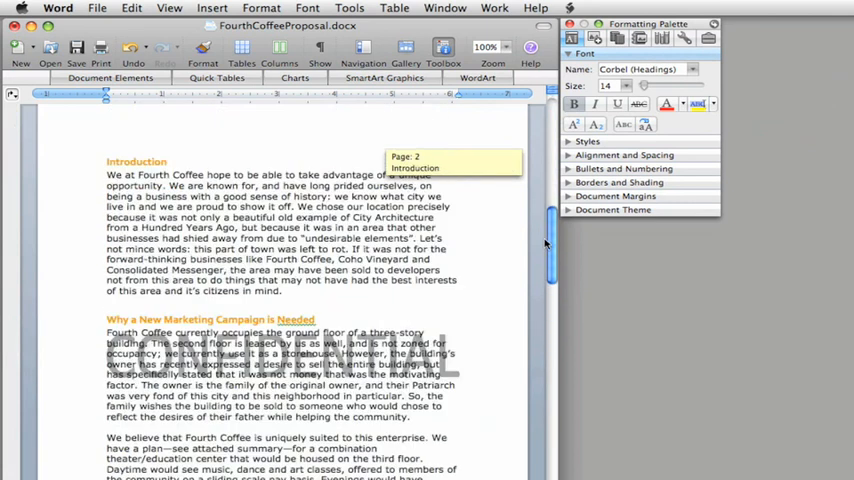
scroll(up, 3)
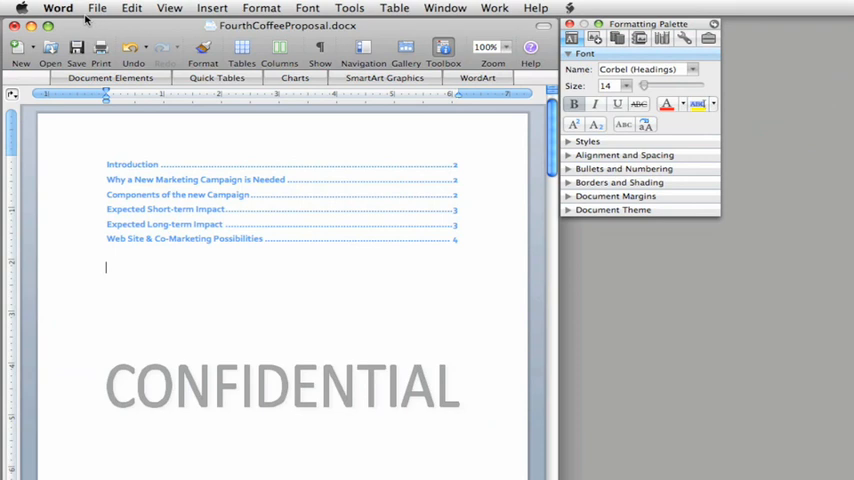
Step: Hide Word via Word > Hide Word to reveal the desktop
click(58, 8)
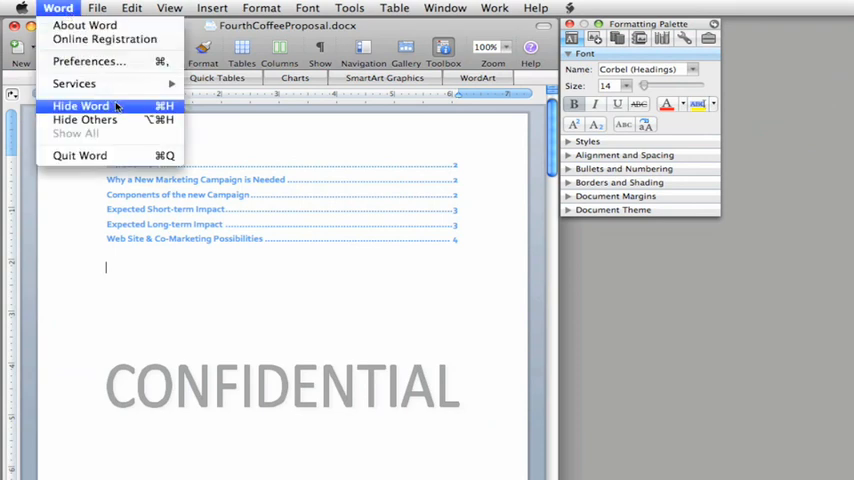
click(80, 104)
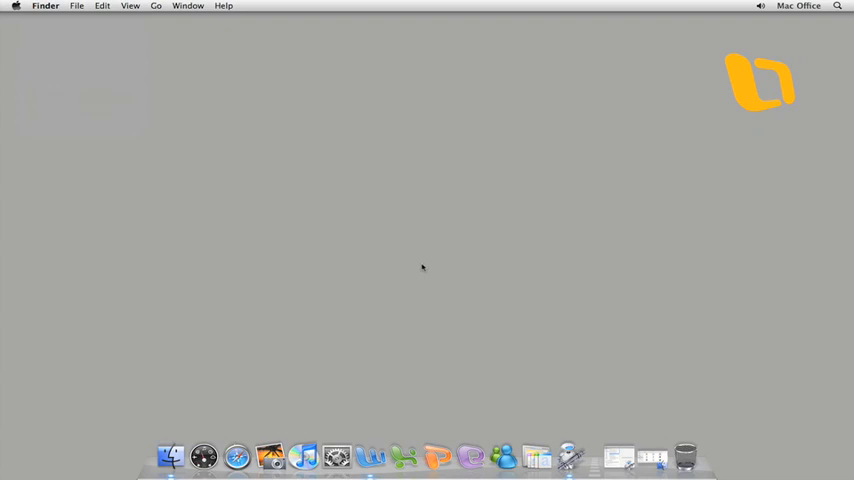